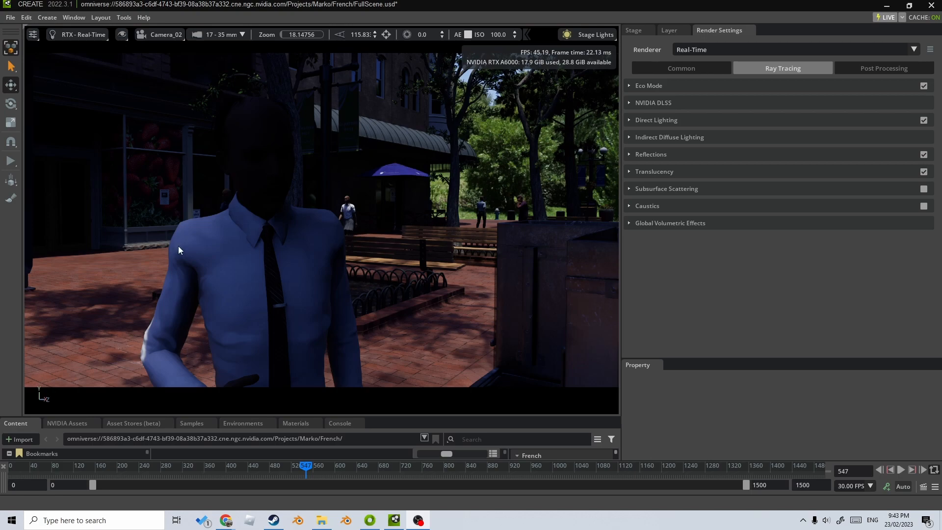
mouse_move(98, 55)
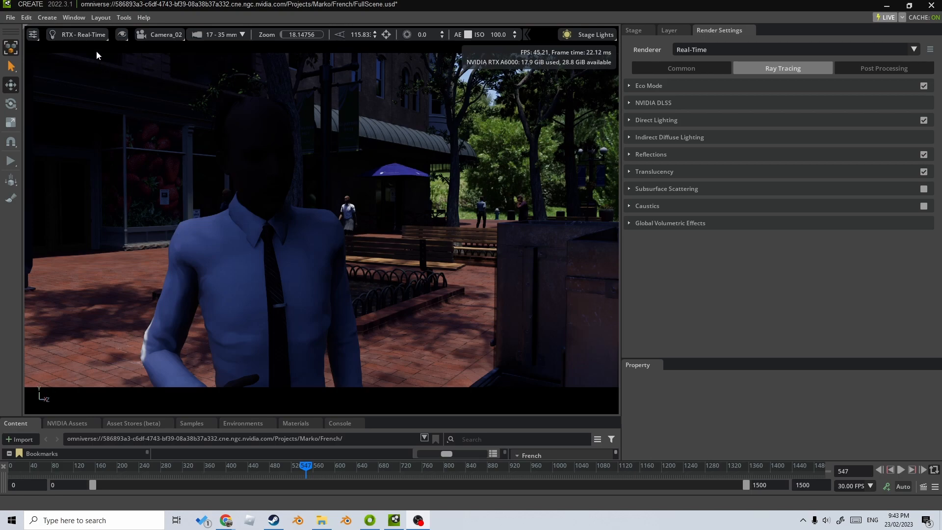
Switch the viewport renderer to RTX - Interactive (Path Tracing) and tidy the Render Settings sections.
click(81, 35)
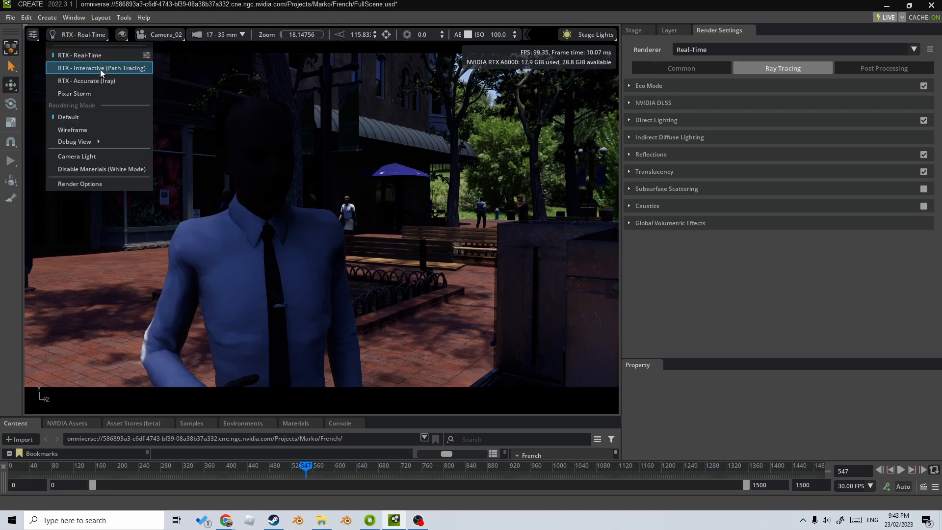
click(102, 67)
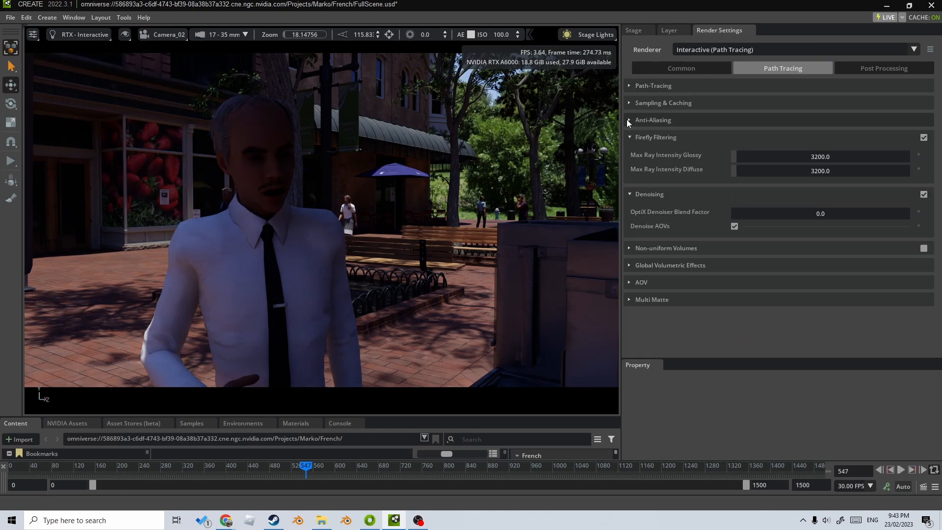
click(629, 137)
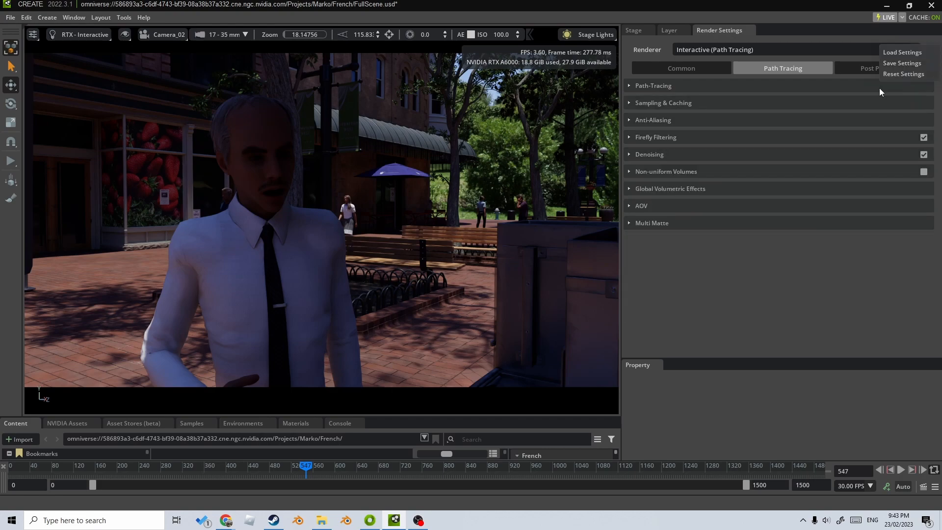
click(732, 267)
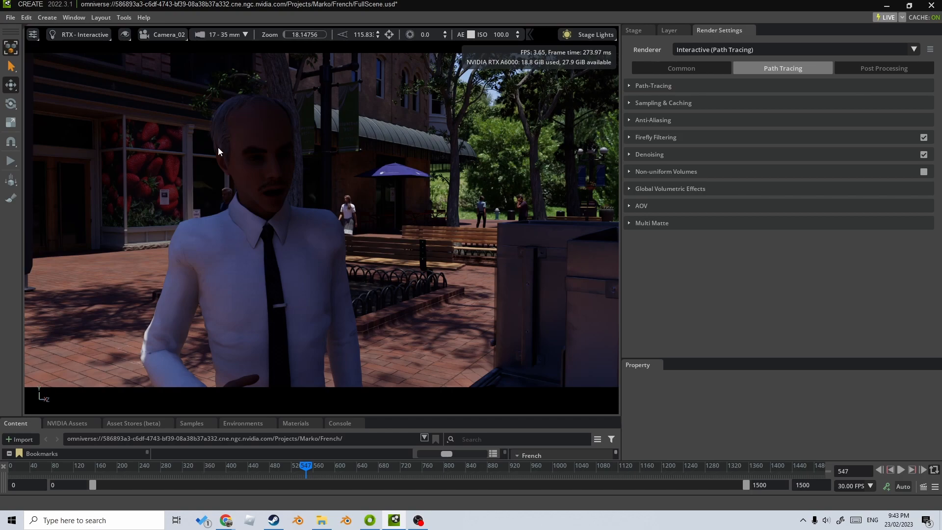
mouse_move(319, 309)
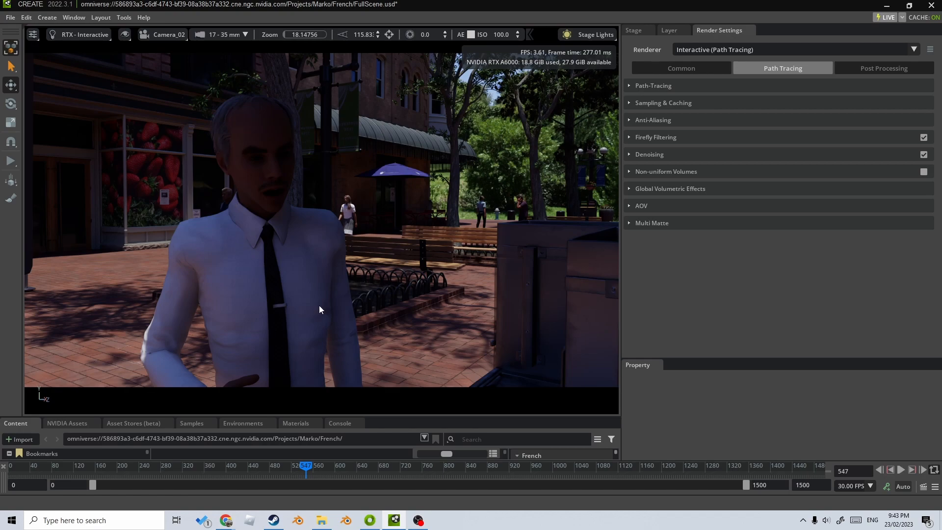
mouse_move(392, 186)
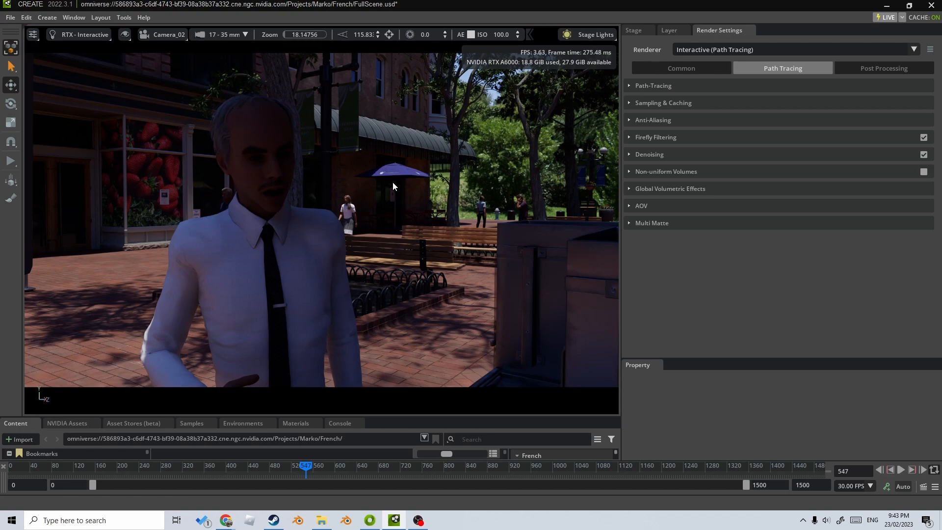
mouse_move(532, 38)
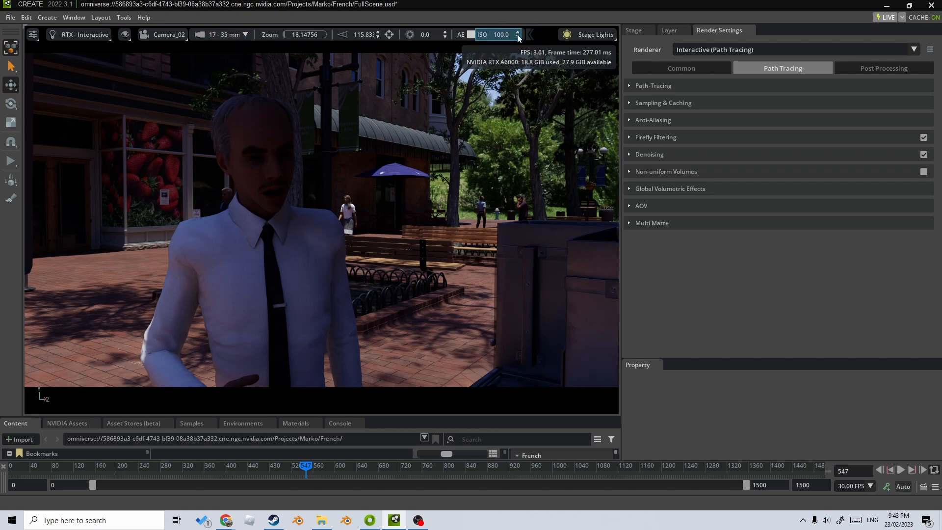
Set camera f-stop 1.2 and pick focus on the businessman for shallow depth of field.
click(163, 34)
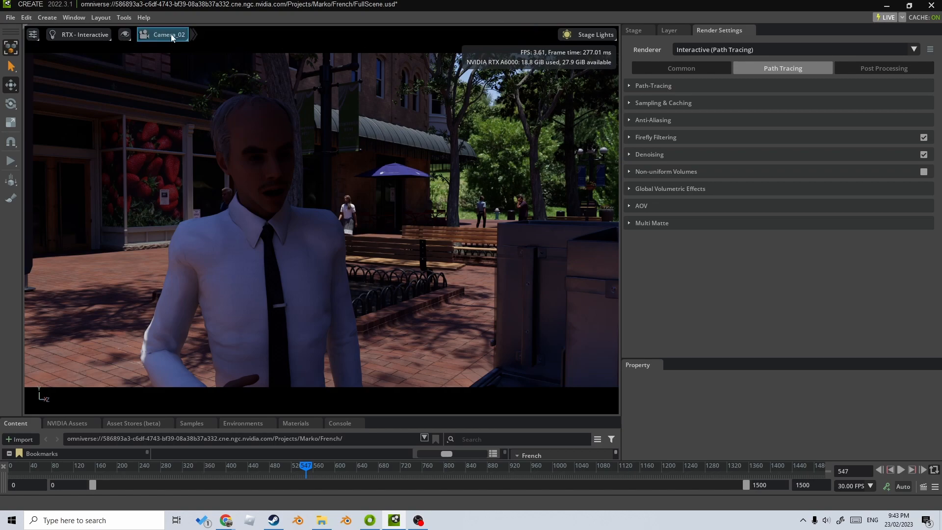
click(193, 34)
text(1.2)
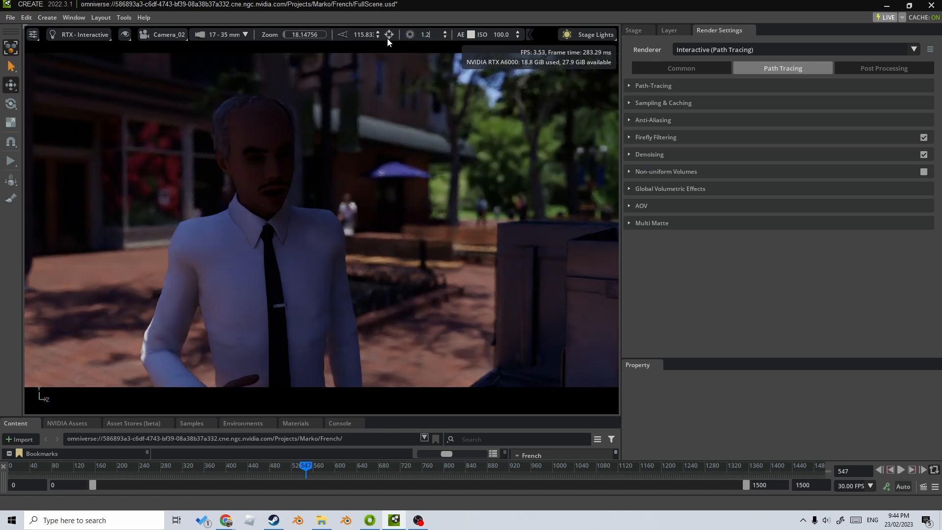
click(359, 35)
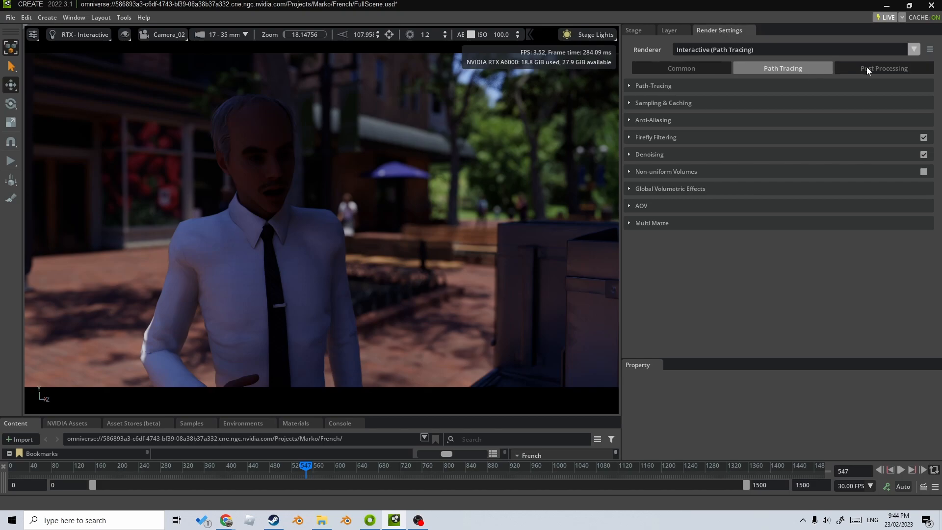
Enable Auto Exposure in Post Processing with White Point Scale 5.
click(884, 68)
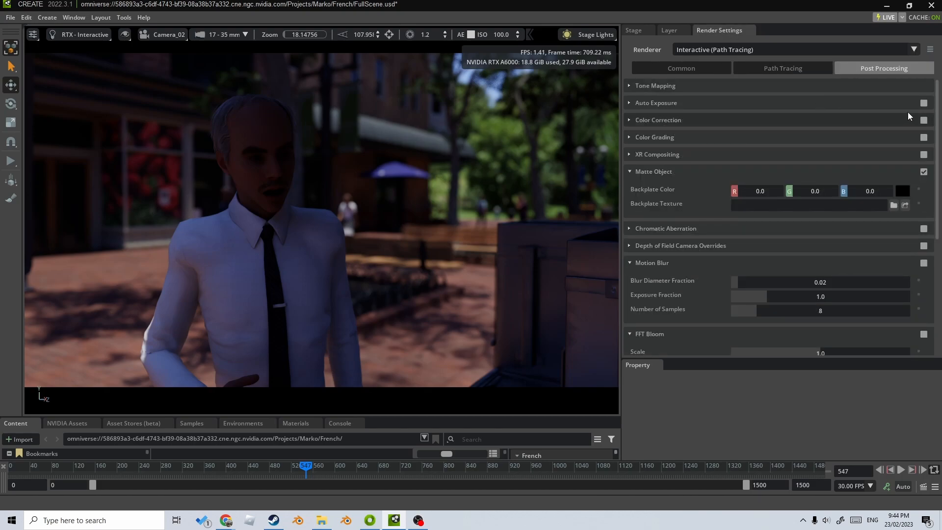
click(924, 103)
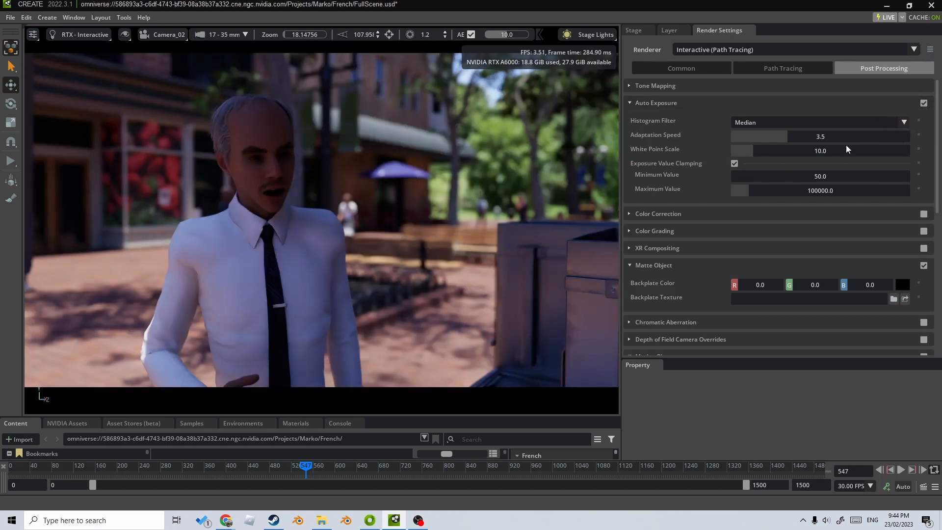
mouse_move(815, 156)
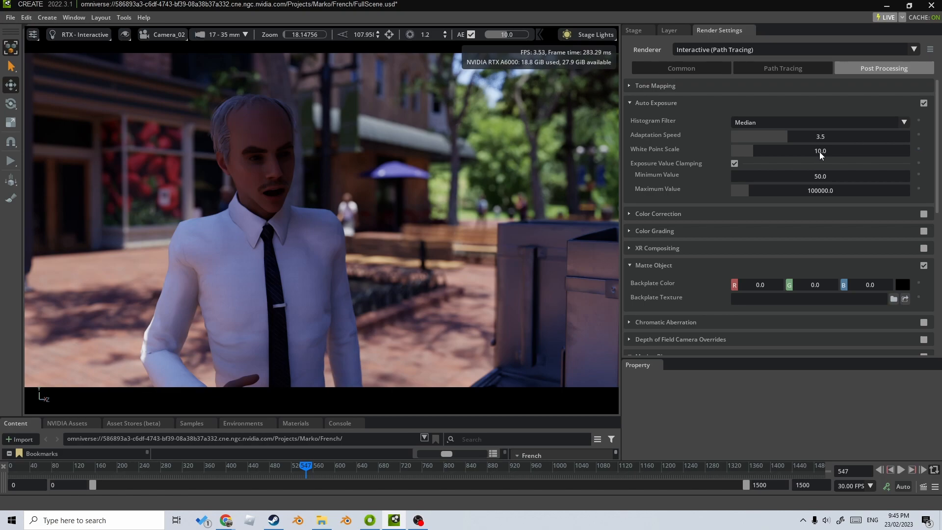
click(820, 150)
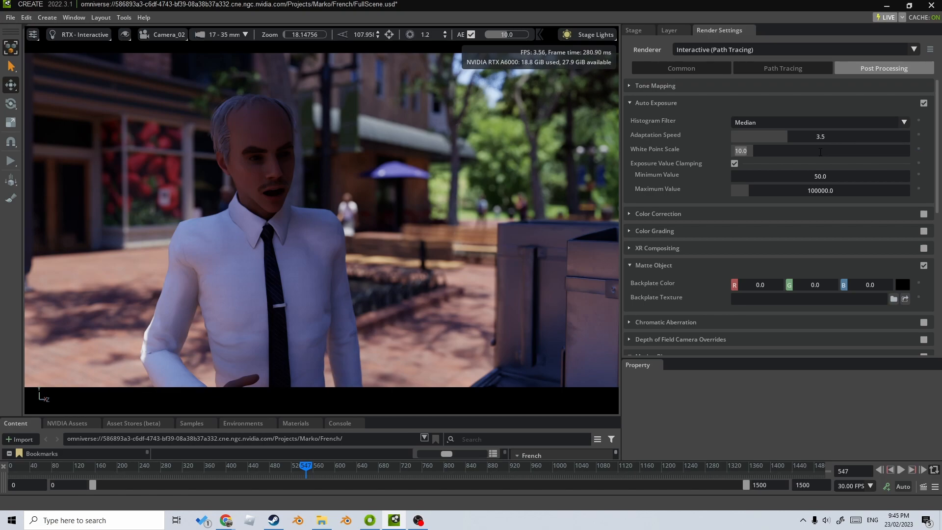
text(5)
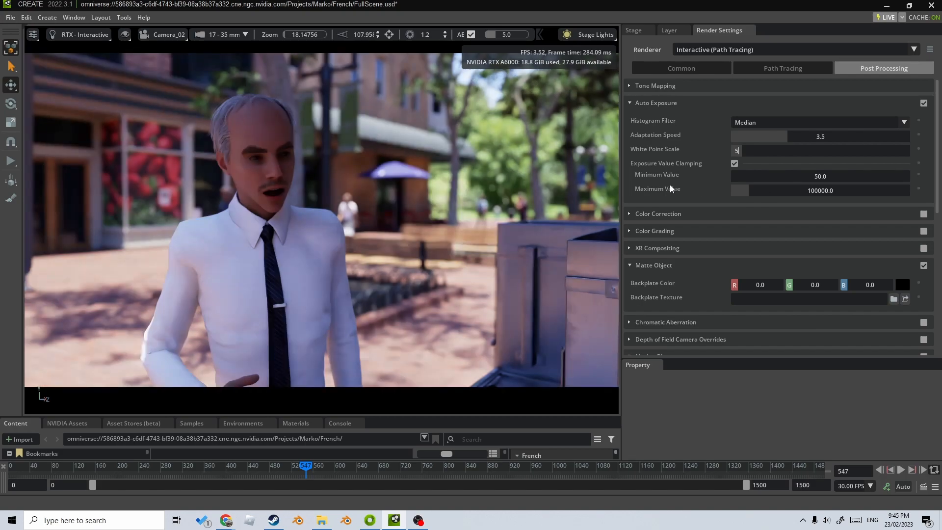
click(628, 103)
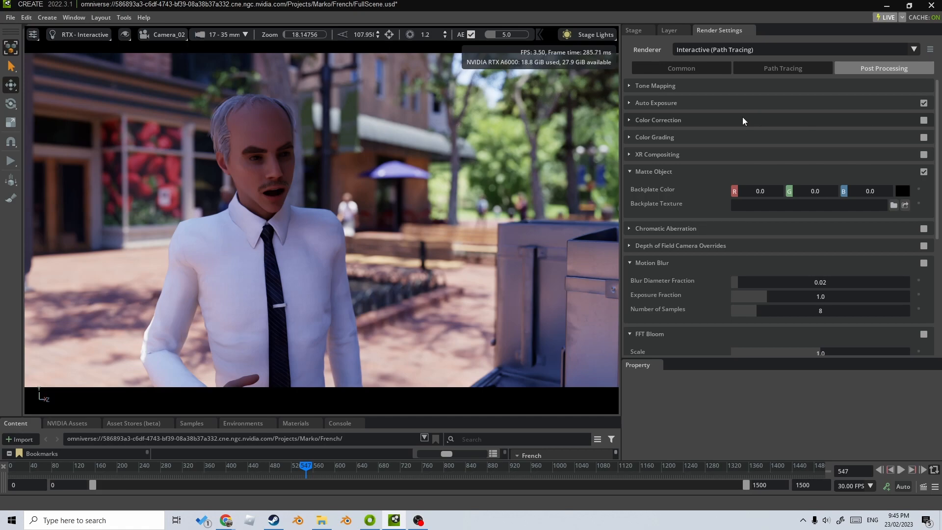
mouse_move(784, 268)
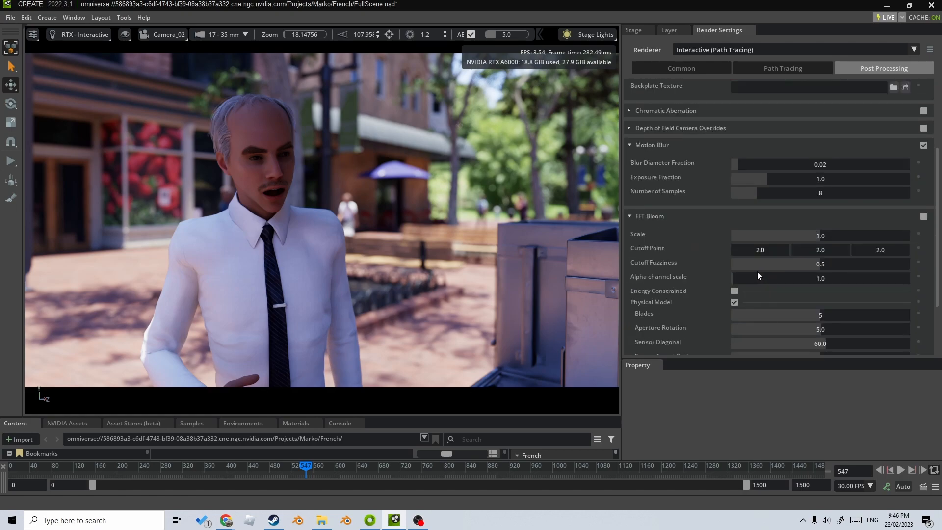
Enable FFT Bloom at scale 0.1.
scroll(down, 3)
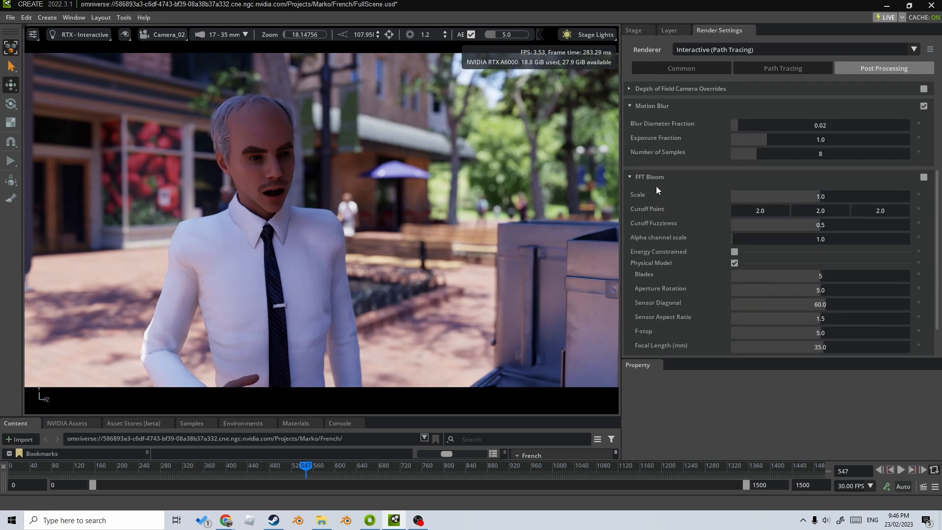
click(924, 176)
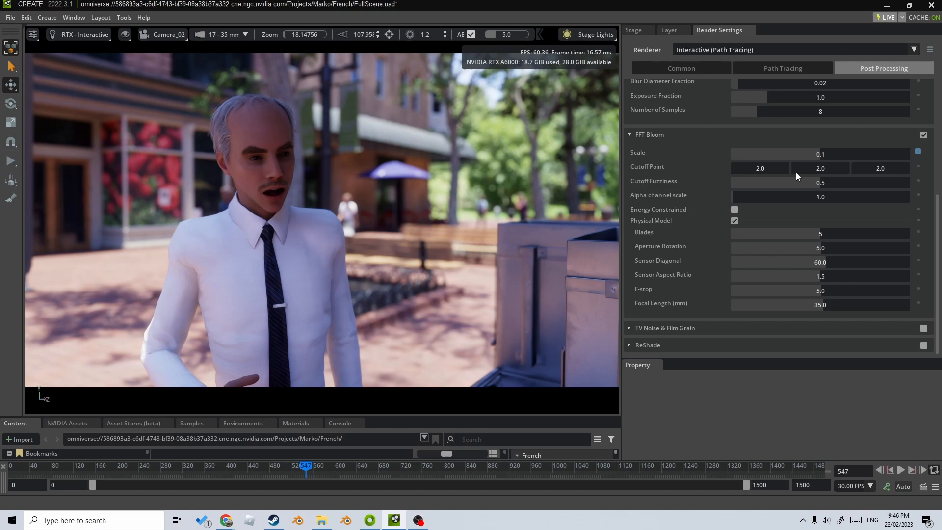
Set Global Volumetric Effects Anisotropy Factor to 0.95 under Common render settings.
click(681, 68)
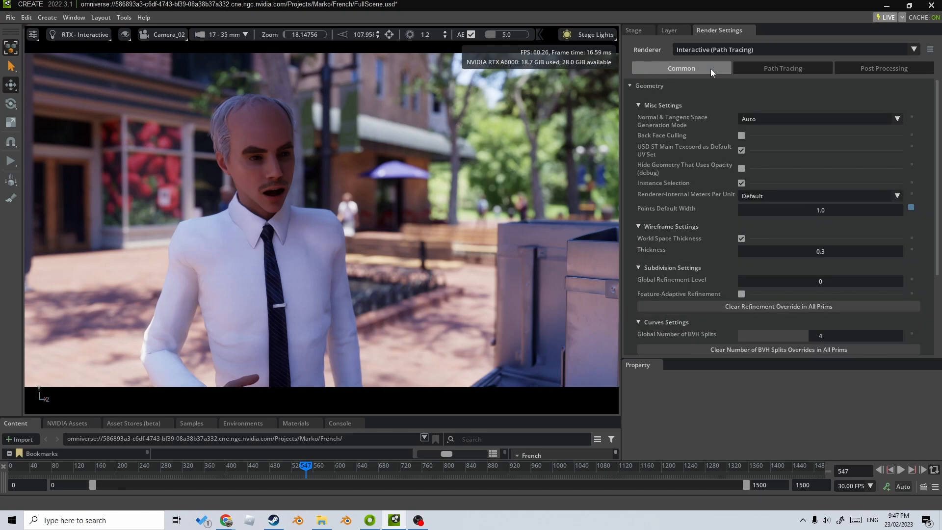
click(629, 85)
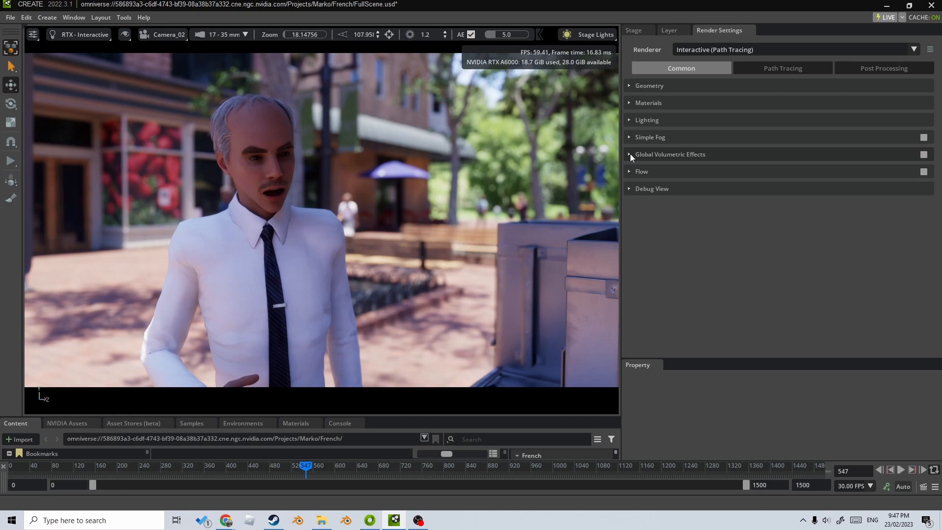
click(629, 154)
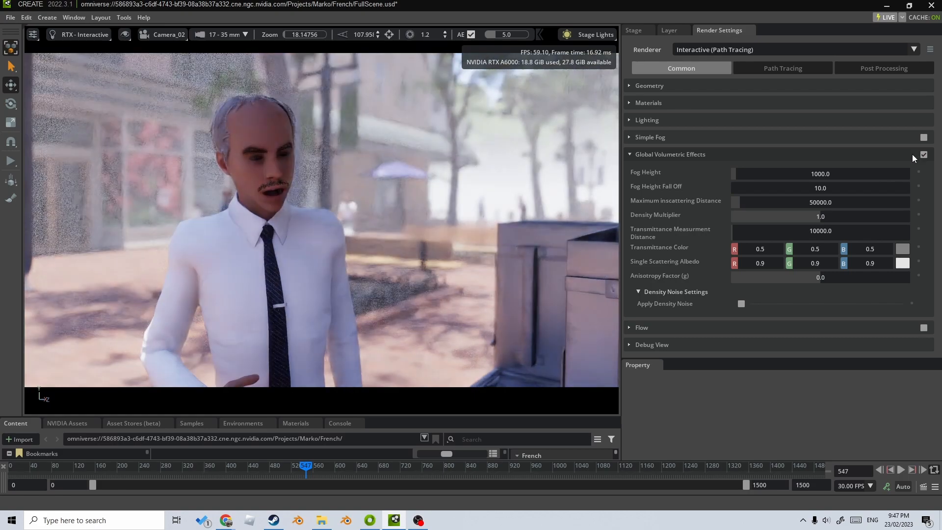
mouse_move(705, 277)
text(0.95)
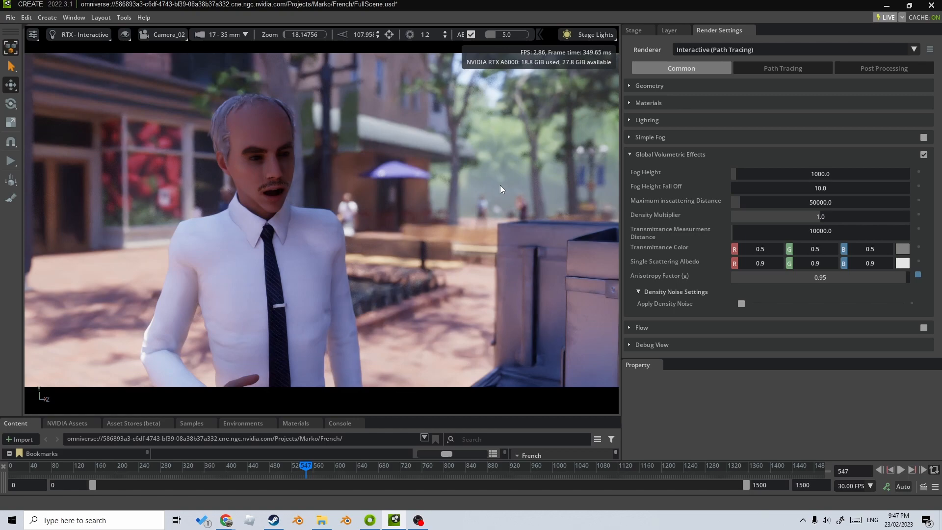
mouse_move(575, 218)
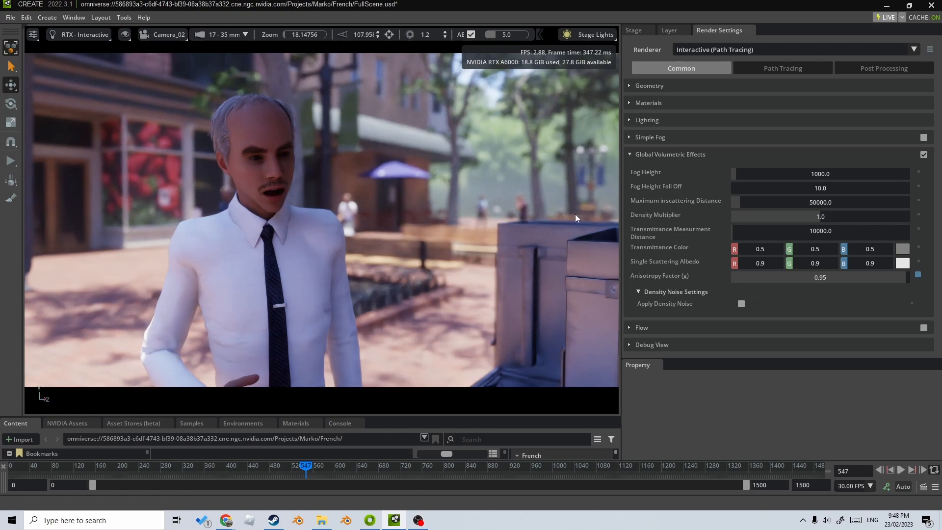
mouse_move(535, 156)
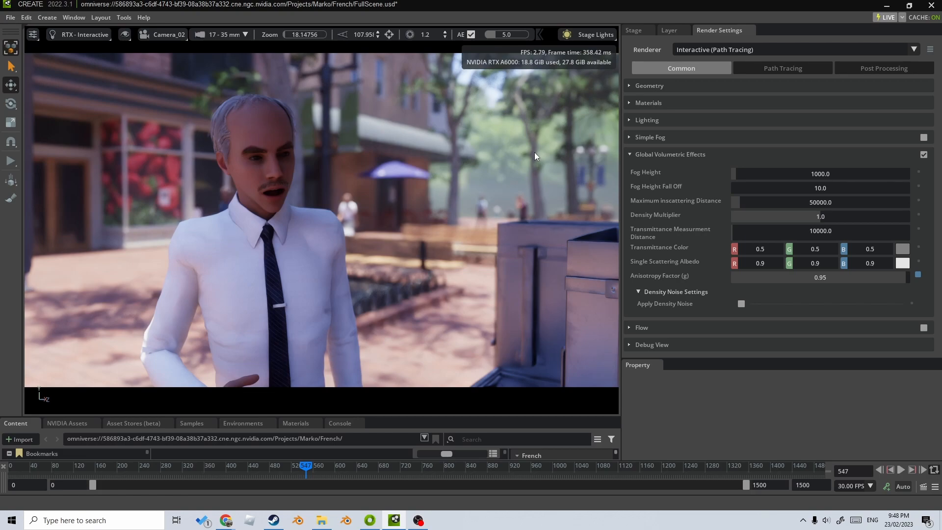
click(782, 68)
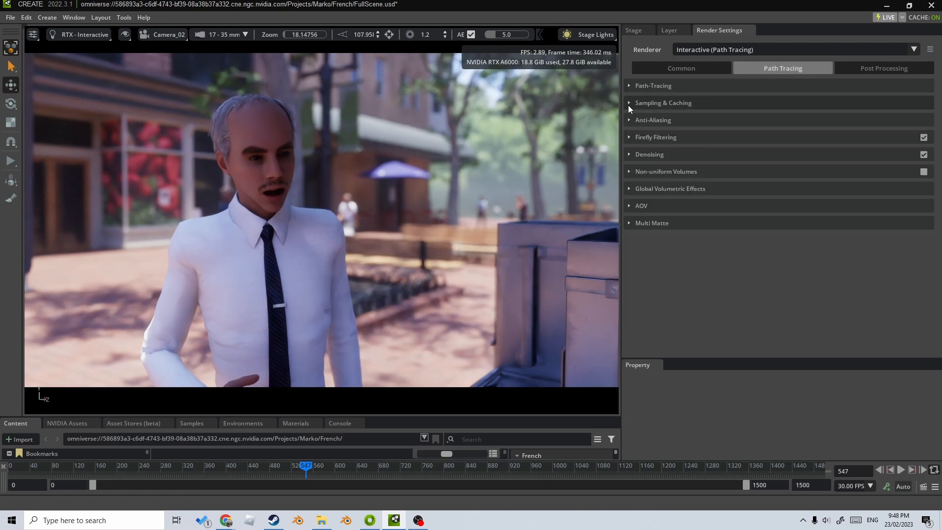
Uncheck Caching under Sampling & Caching, keeping many-light sampling, and enlarge the settings panel.
click(662, 103)
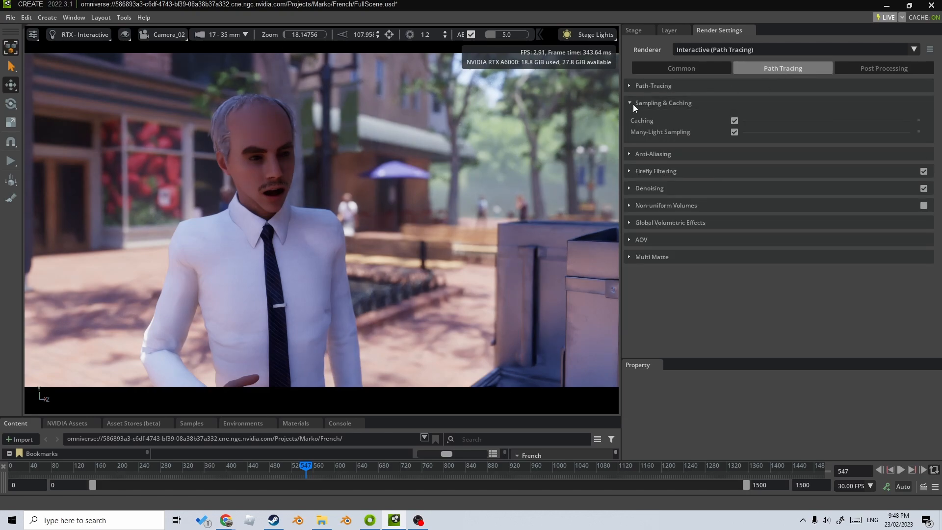
mouse_move(640, 120)
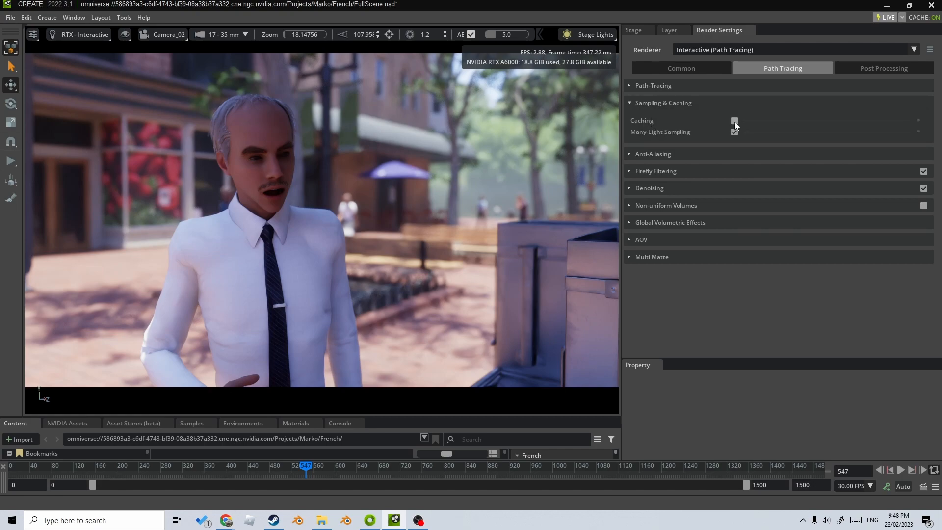
click(734, 122)
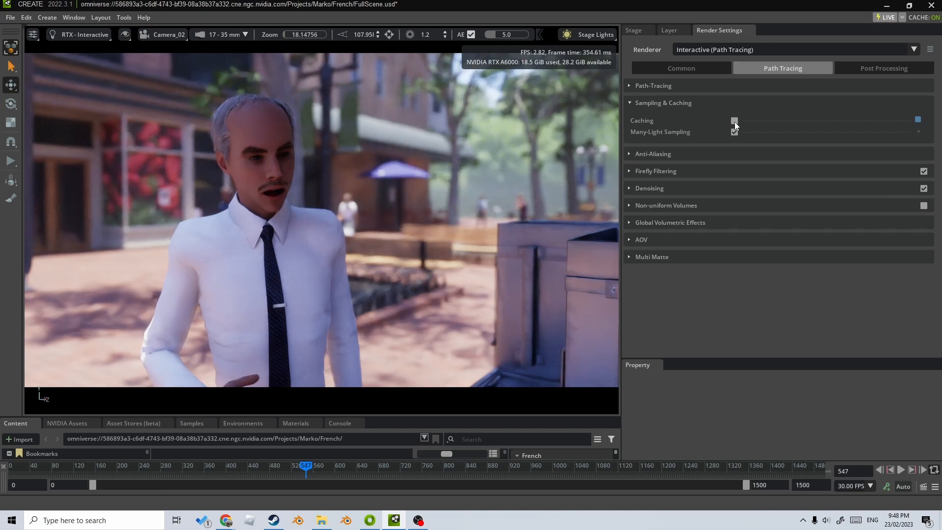
click(733, 132)
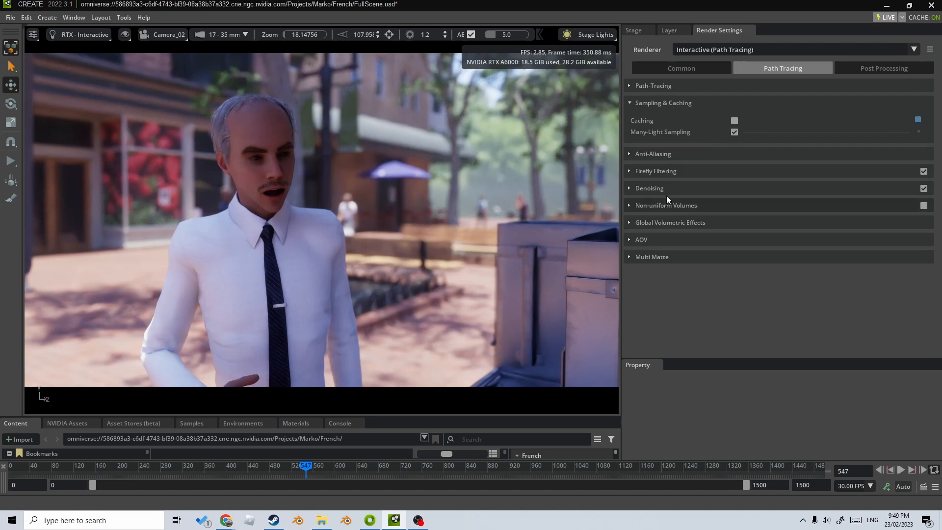
mouse_move(724, 197)
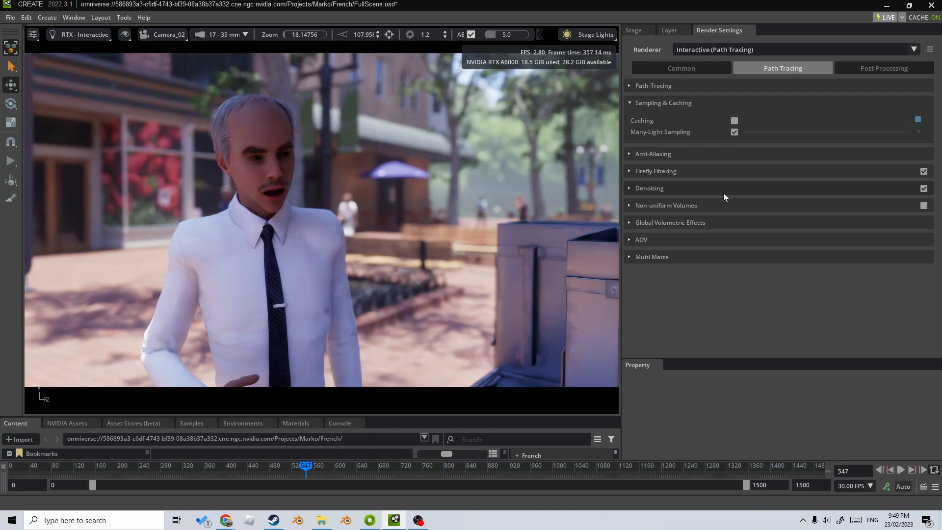
mouse_move(745, 298)
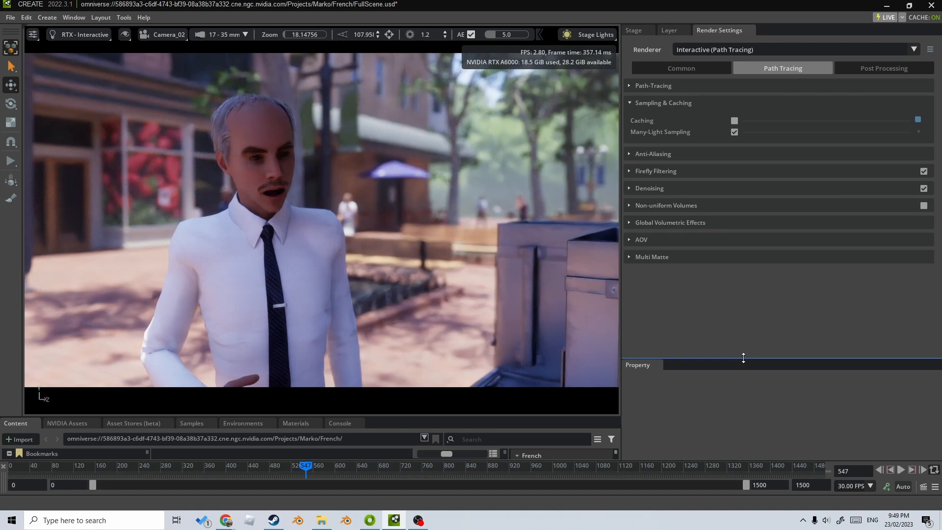
drag(742, 357, 730, 234)
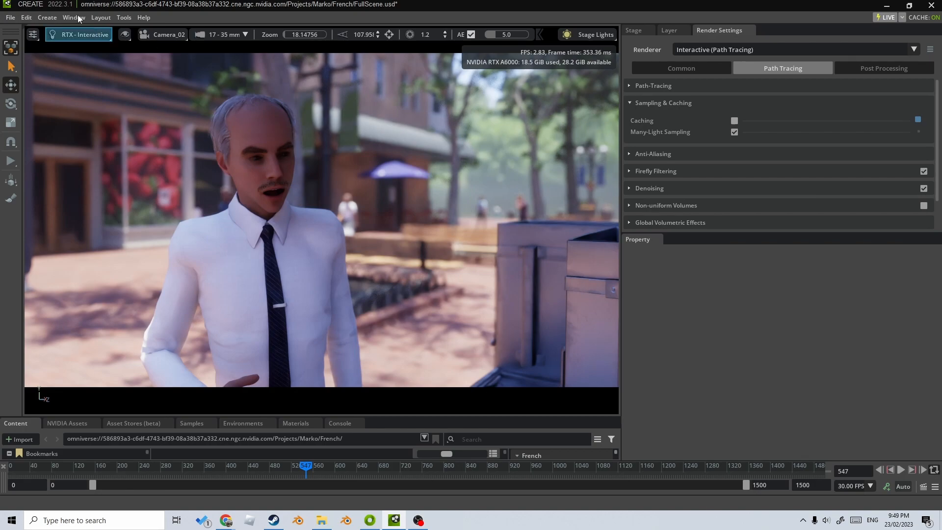
Show the Movie Capture panel and keep Current (Camera_02) as the capture camera.
click(74, 17)
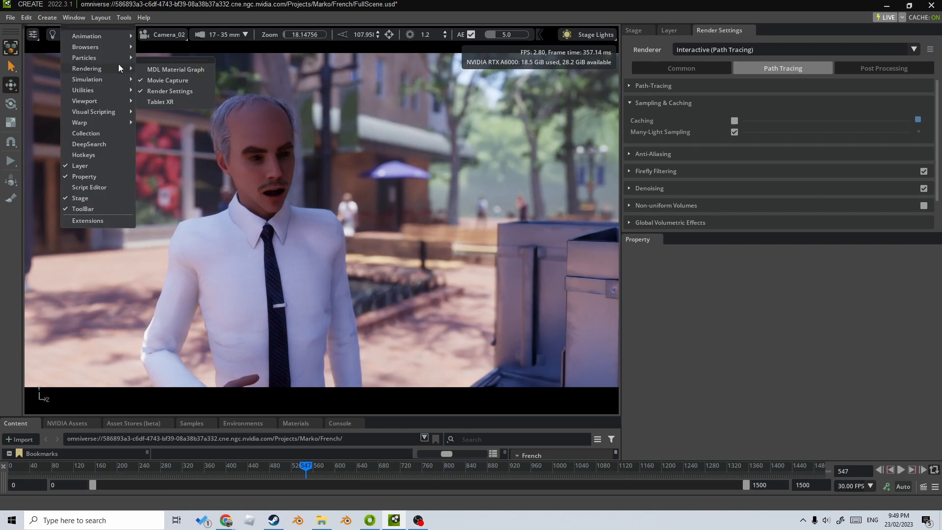
click(167, 79)
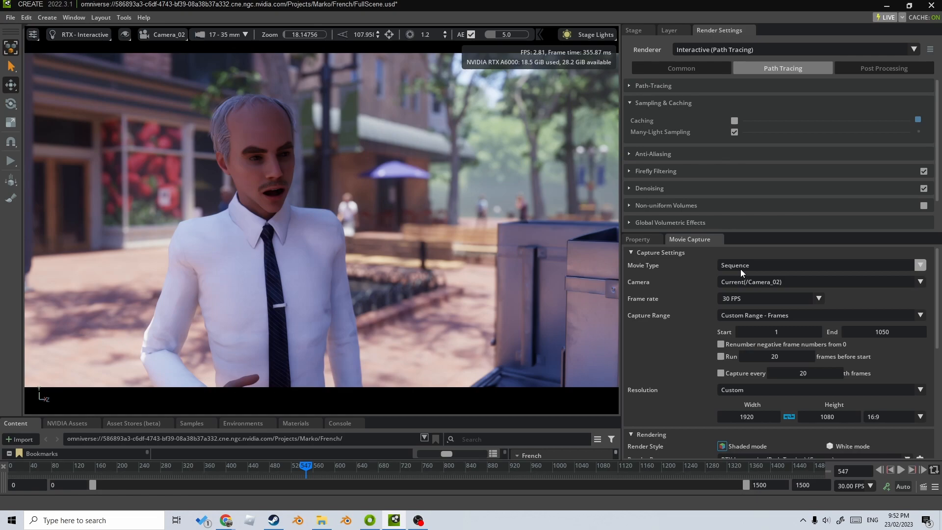
click(820, 282)
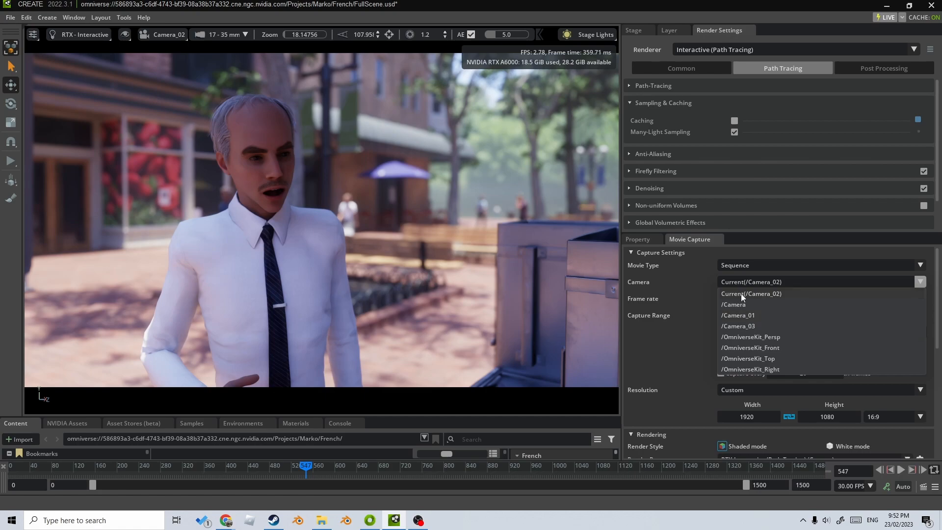
mouse_move(741, 314)
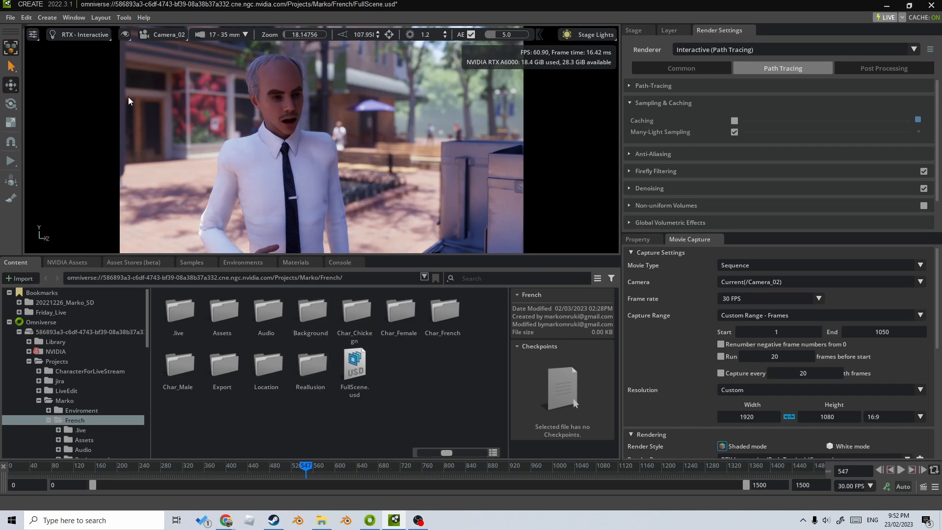
click(386, 262)
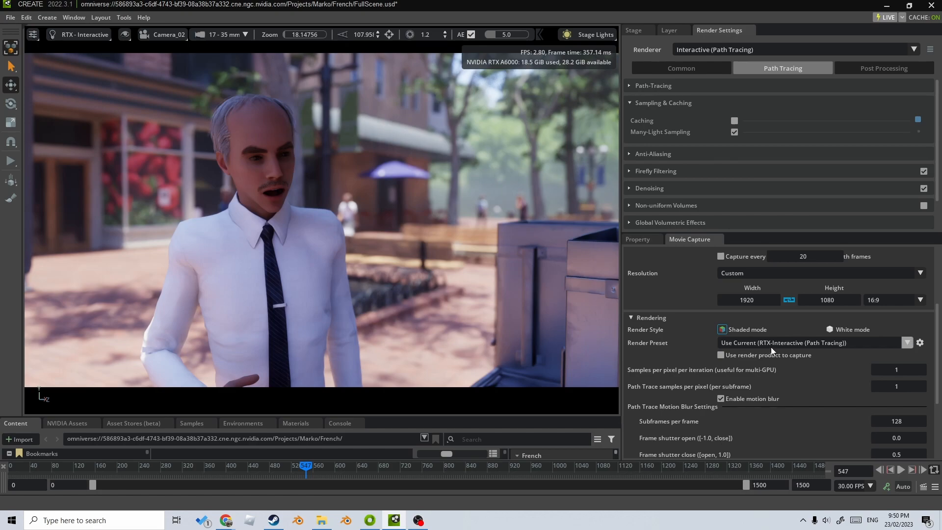
Set Render Preset to RTX-Interactive (Path Tracing), keep .png output, and start Capture Sequence.
click(906, 342)
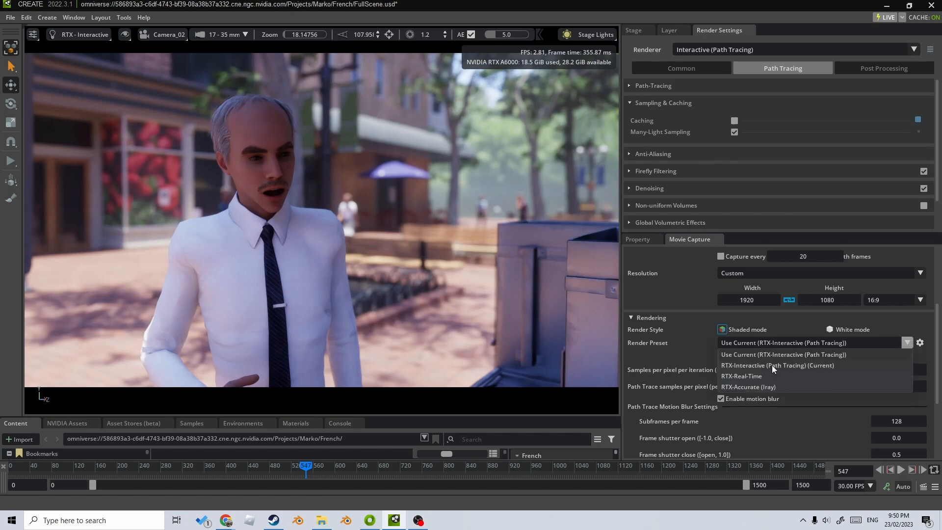
click(777, 365)
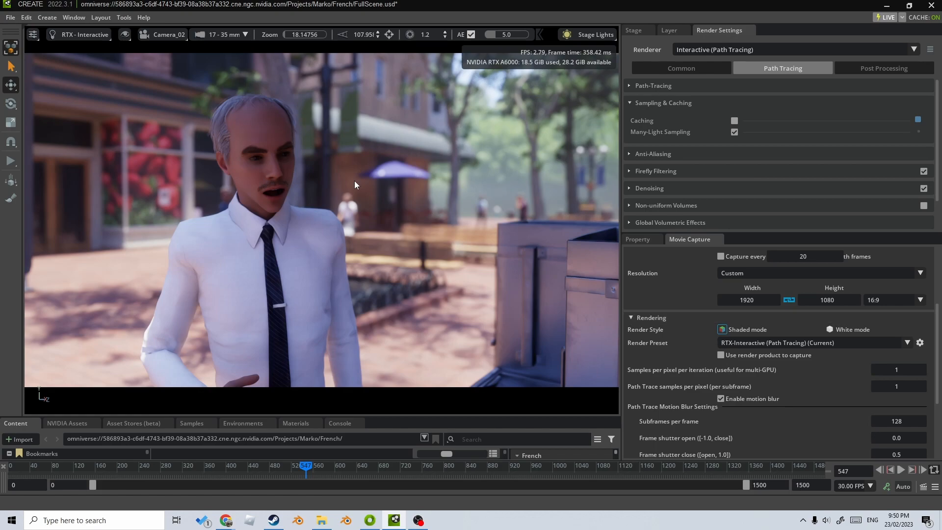
mouse_move(353, 247)
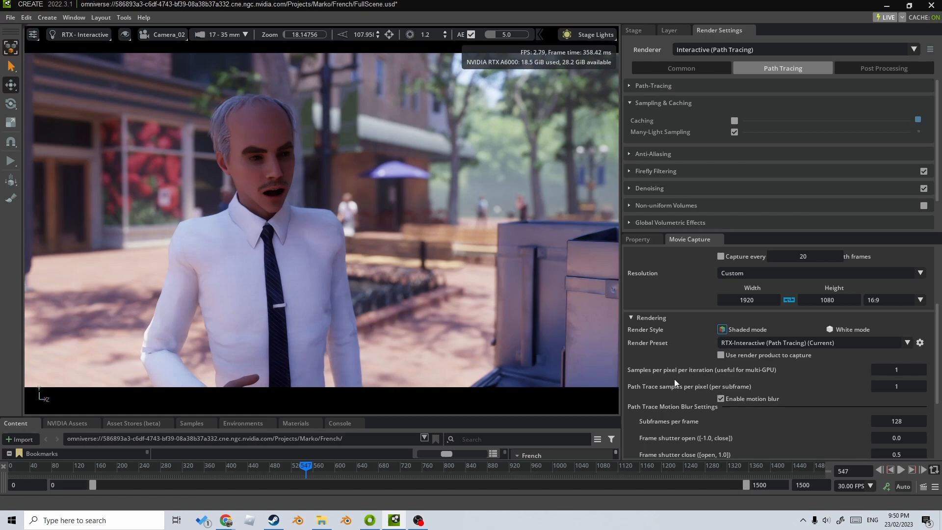
scroll(down, 3)
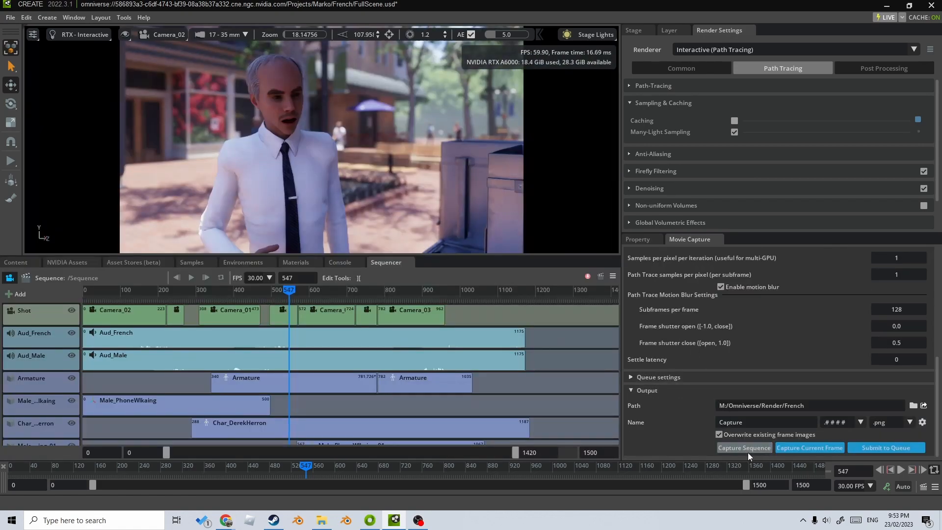
click(743, 447)
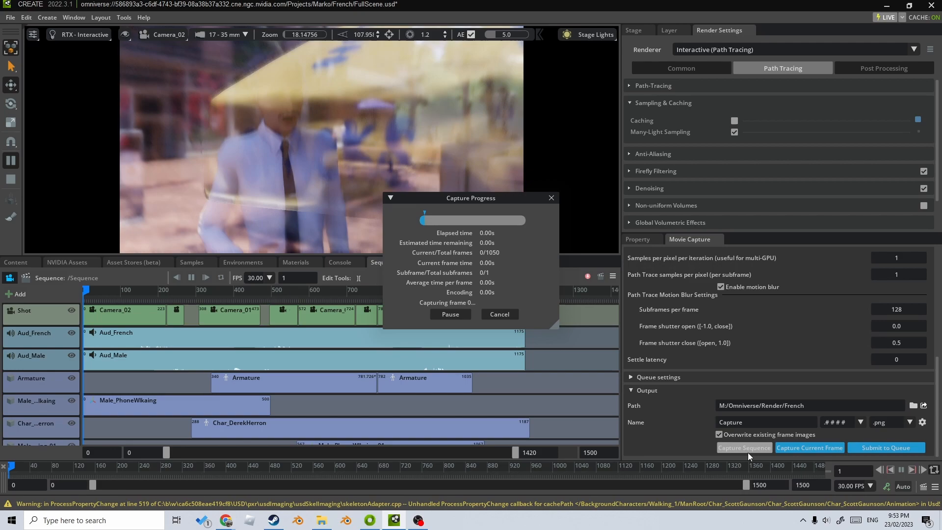